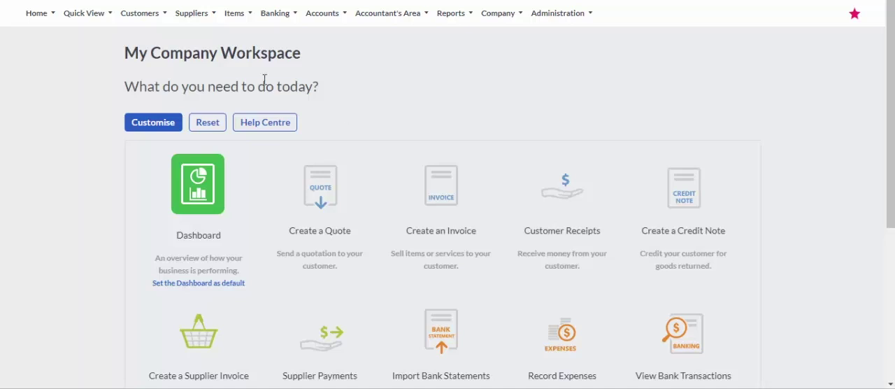
Step: Choose Add a Customer from the Customers menu to open a blank customer form
click(139, 12)
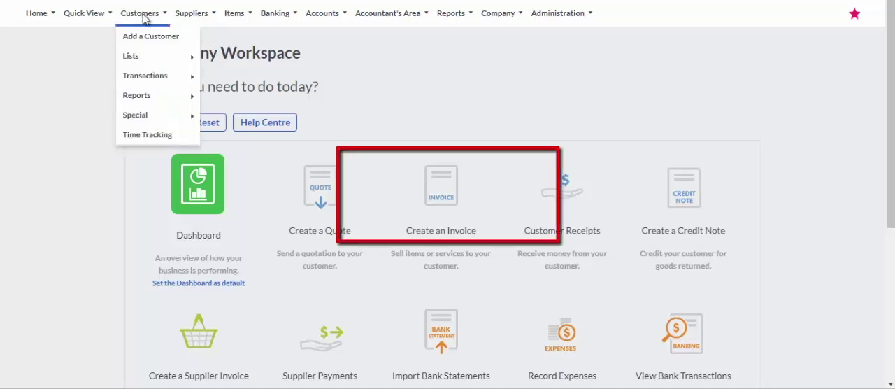
click(151, 35)
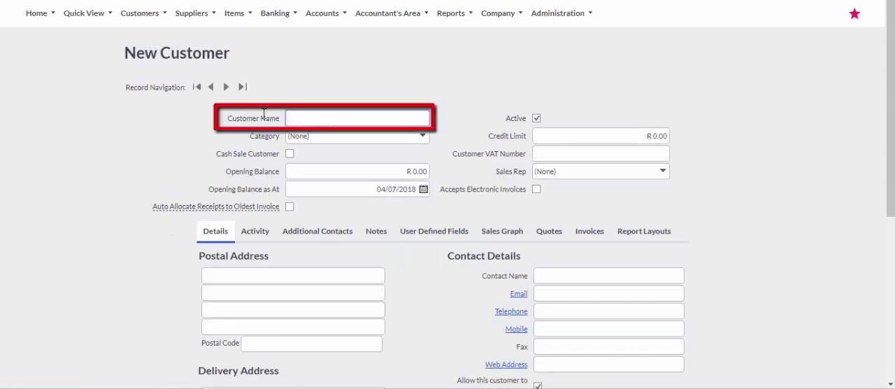
text(J)
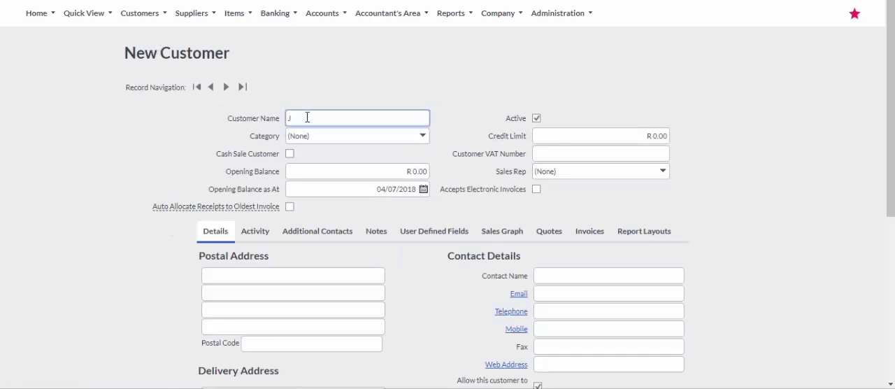
text(ames)
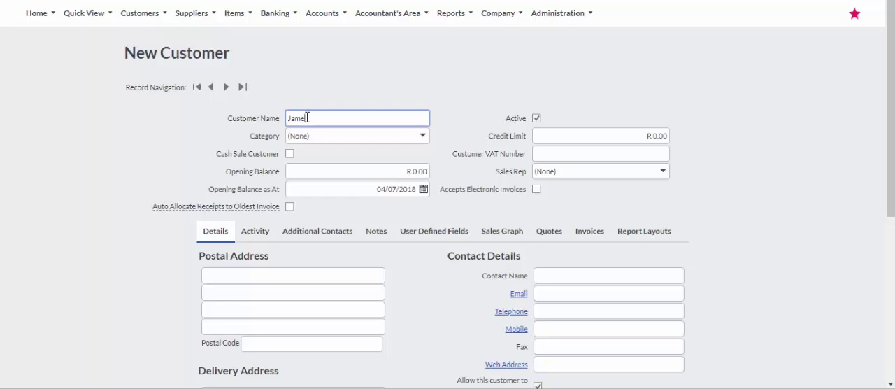
text(H)
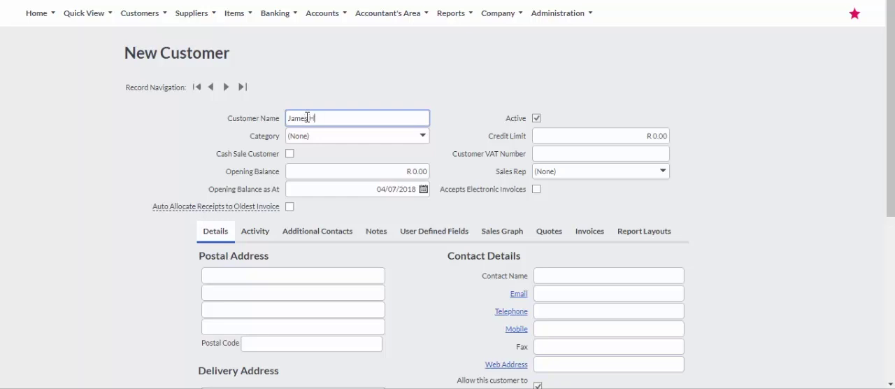
text(ill)
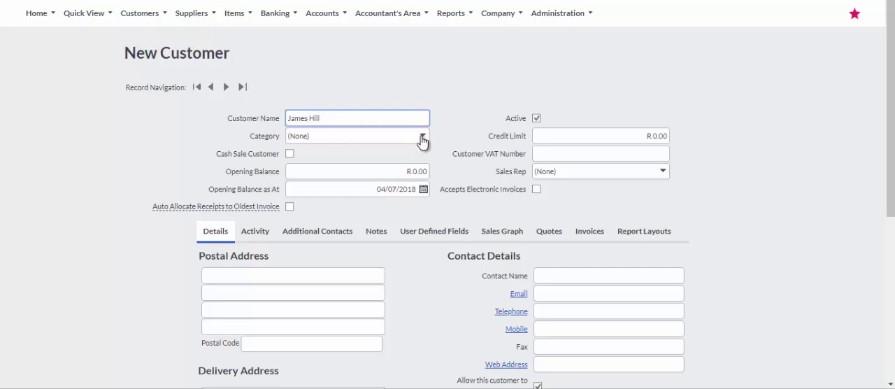
Step: Add a new customer category 'Gold' from the Category dropdown and save it
click(422, 136)
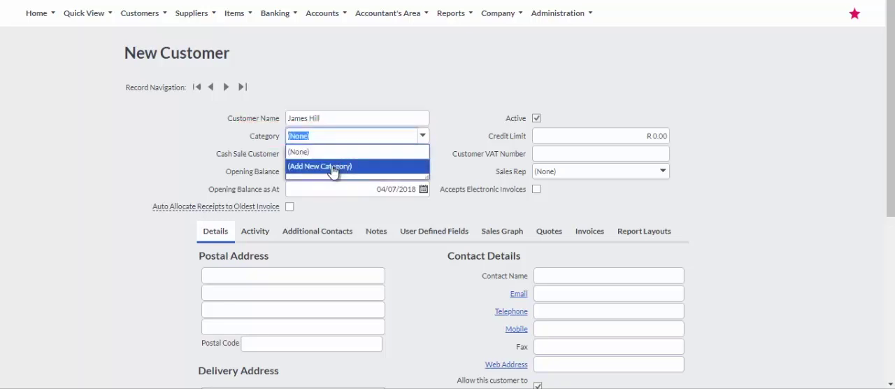
click(319, 166)
text(Gold)
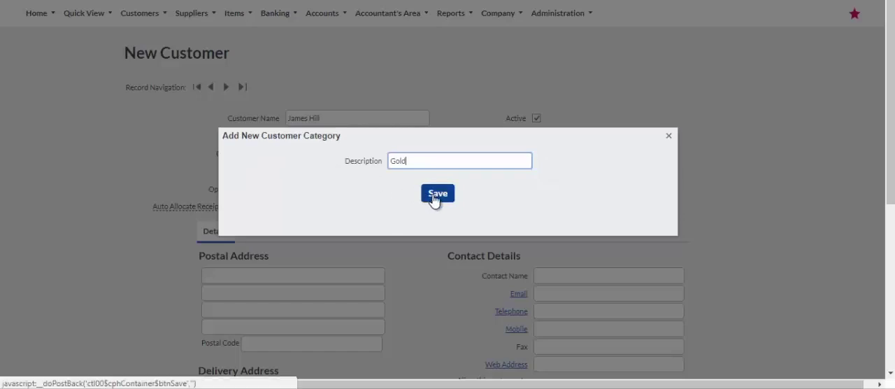
click(437, 194)
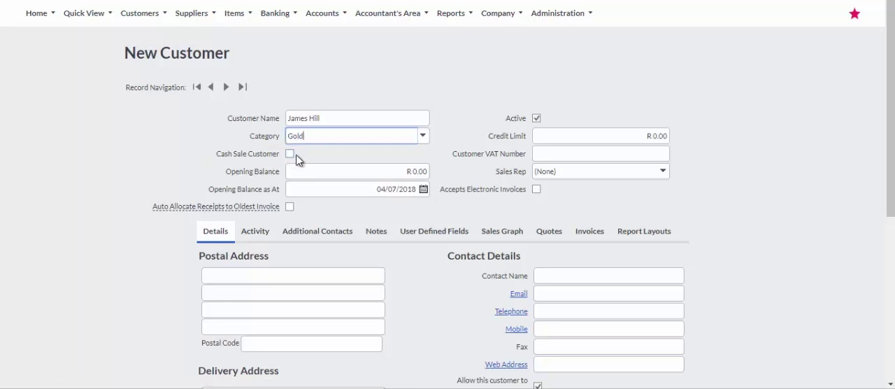
click(289, 153)
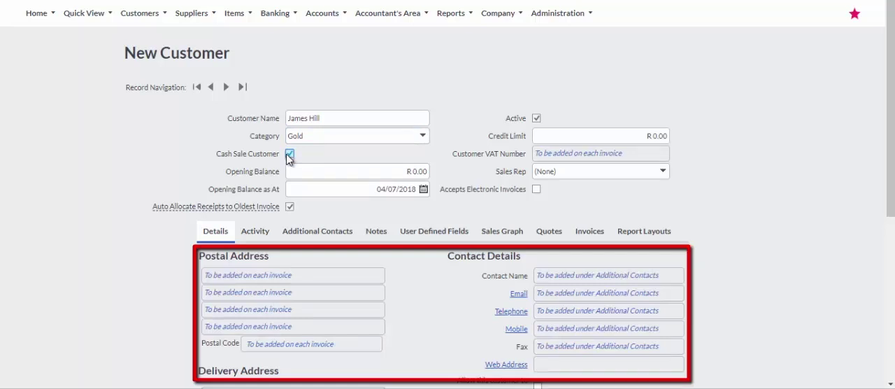
click(289, 153)
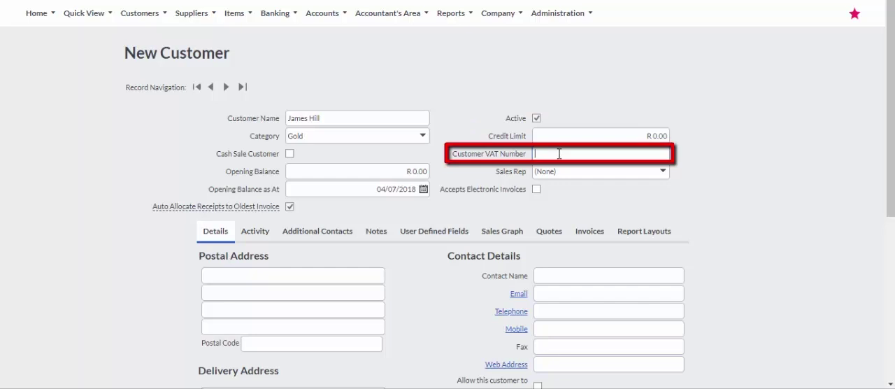
Step: Enter VAT number 658974895 and tick Accepts Electronic Invoices
text(658974895)
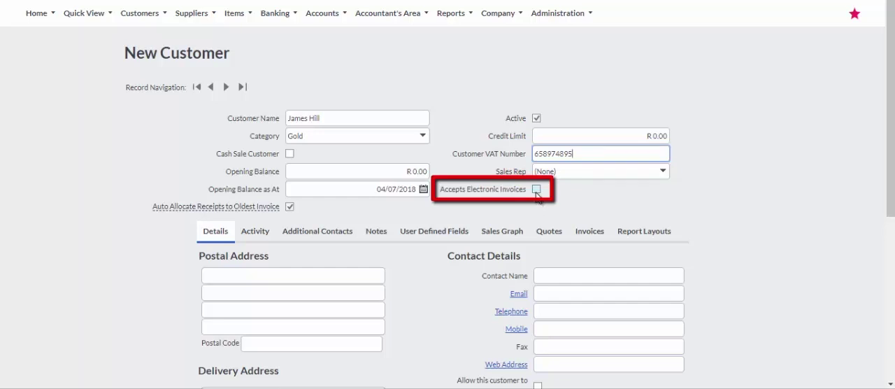
click(536, 189)
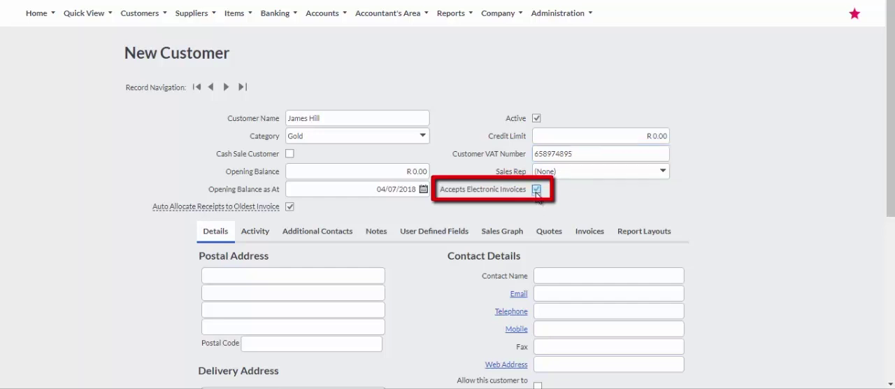
click(537, 188)
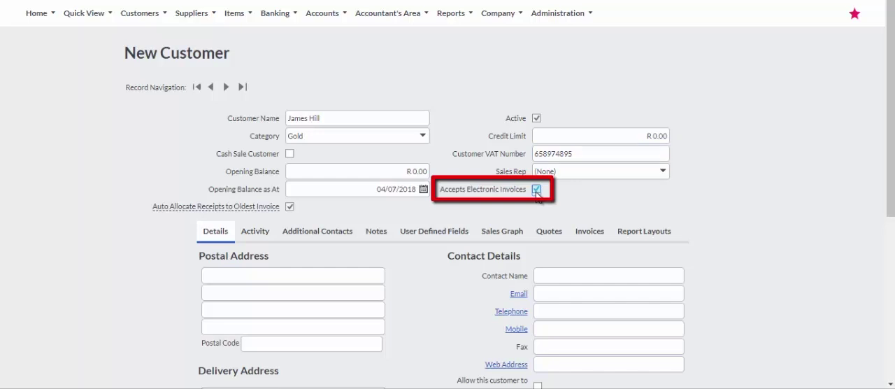
click(536, 189)
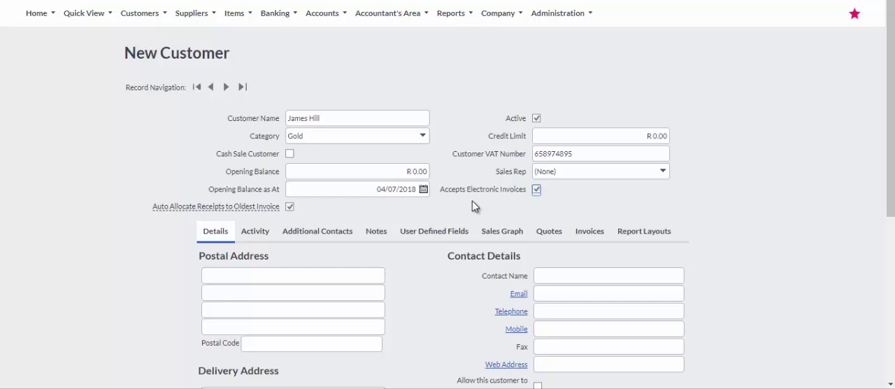
scroll(down, 3)
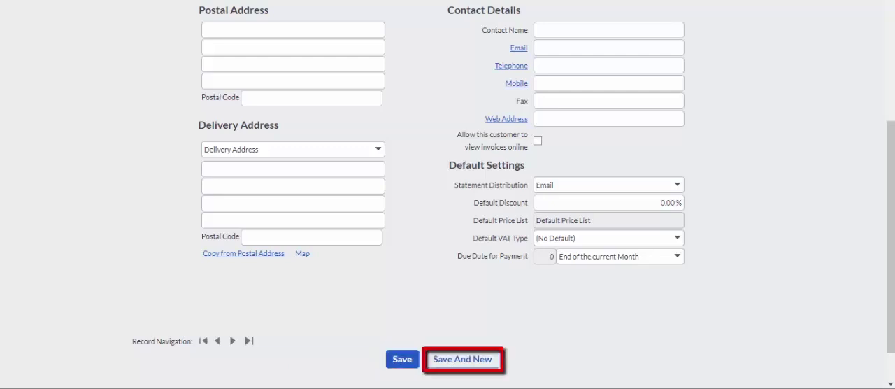
mouse_move(462, 359)
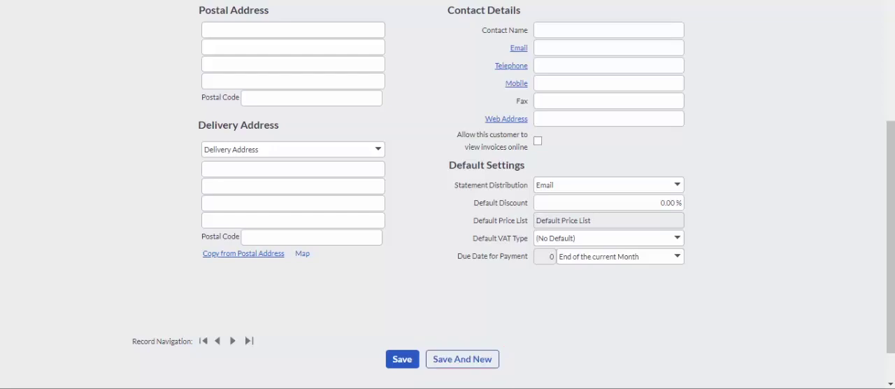